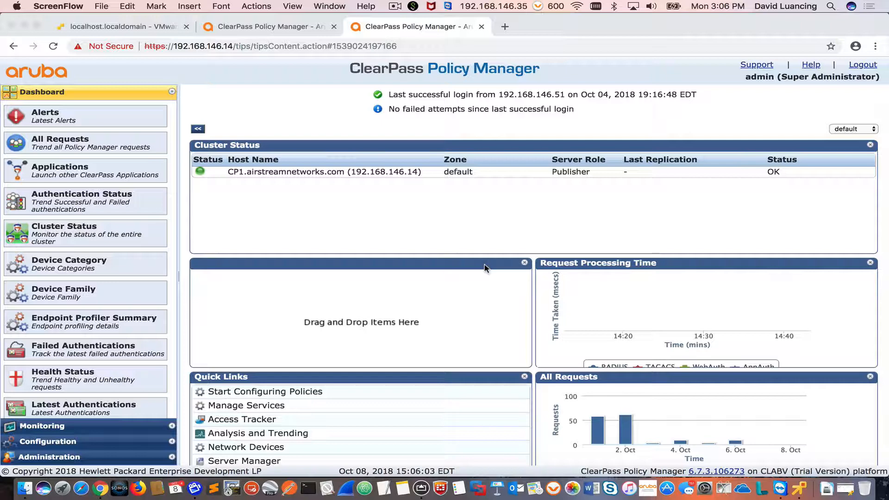
mouse_move(458, 132)
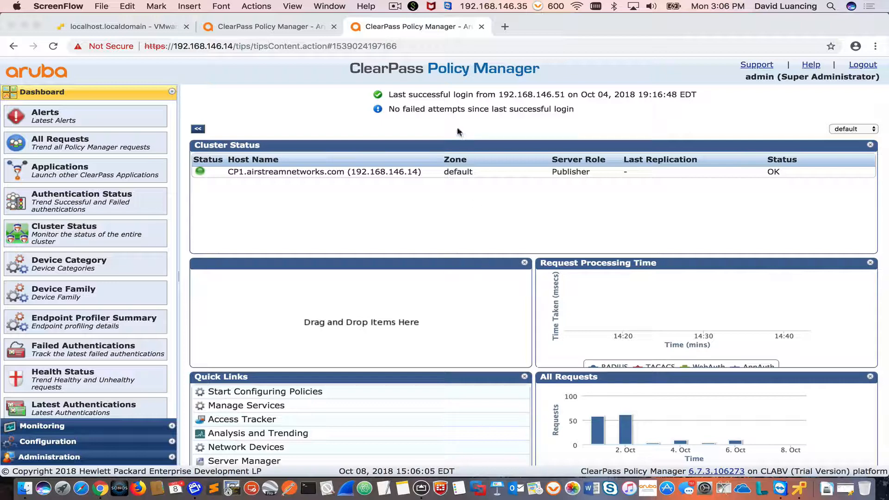
mouse_move(630, 117)
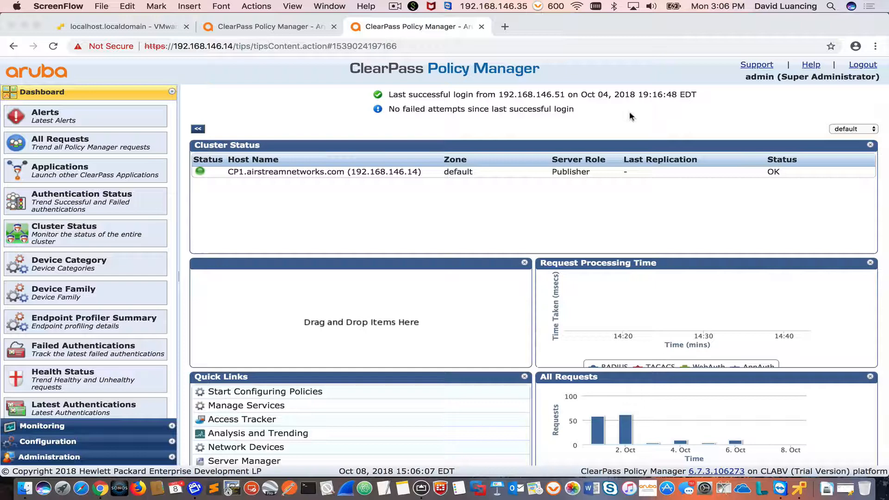
mouse_move(655, 244)
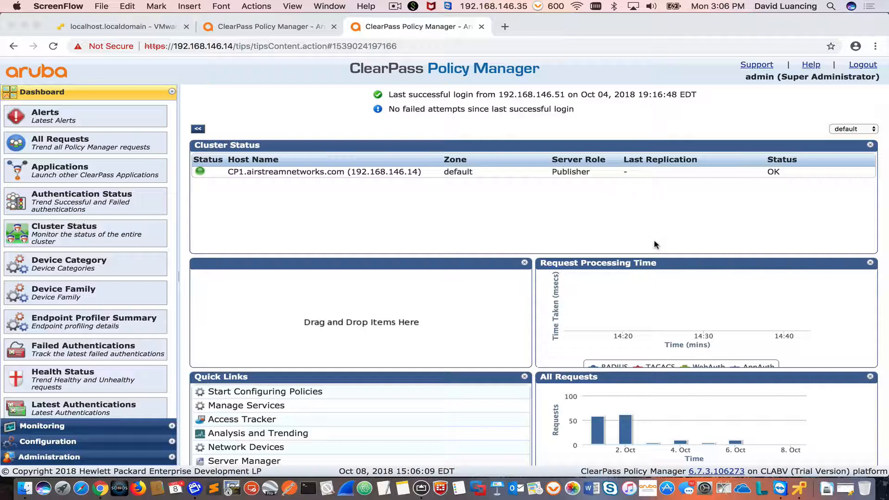
mouse_move(663, 255)
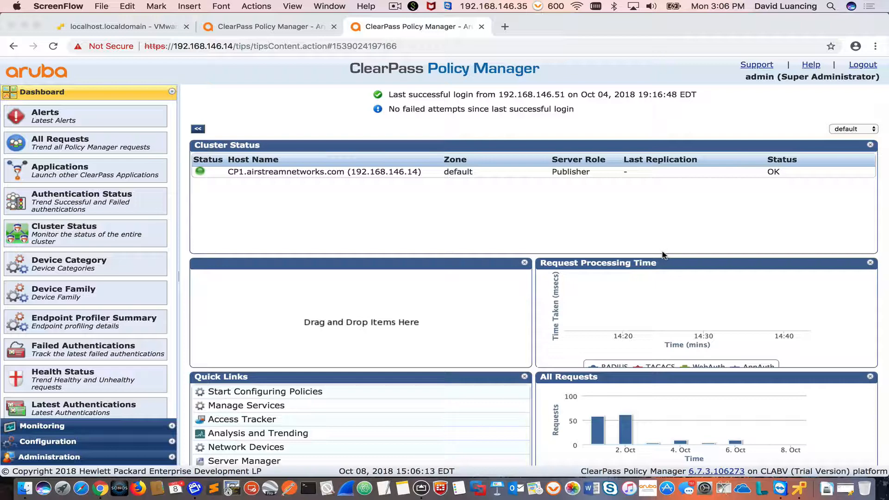
mouse_move(545, 240)
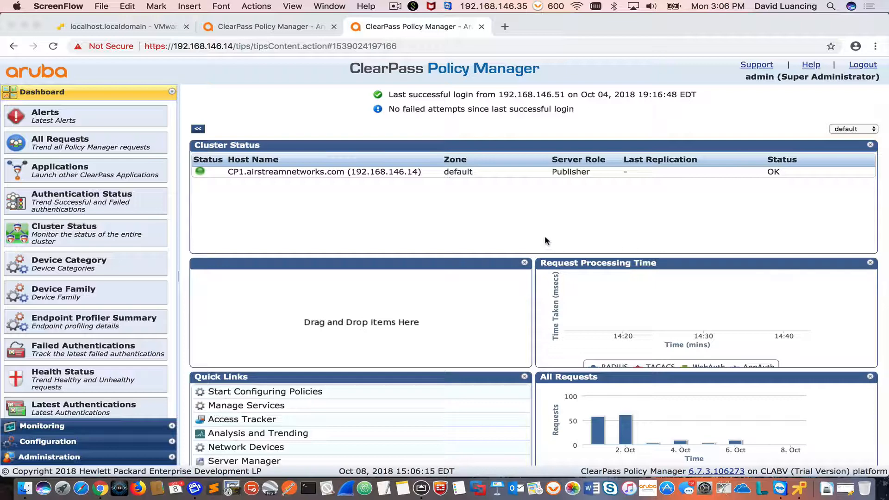
mouse_move(500, 328)
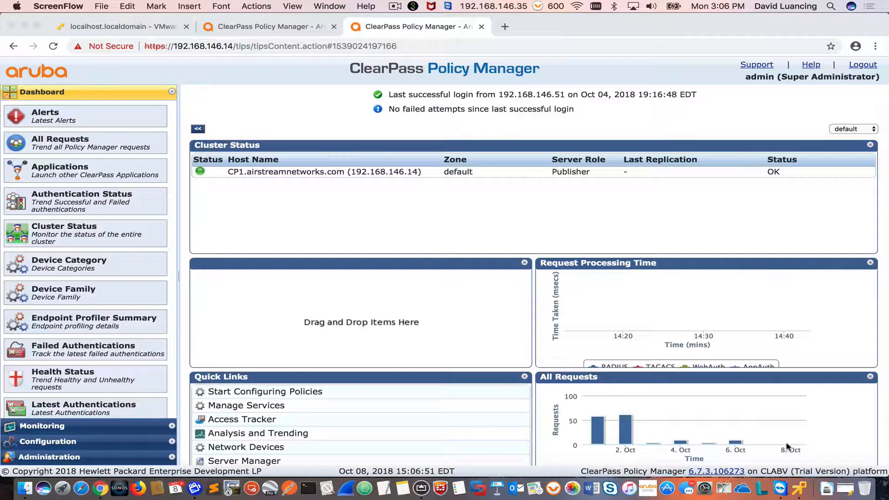
mouse_move(652, 339)
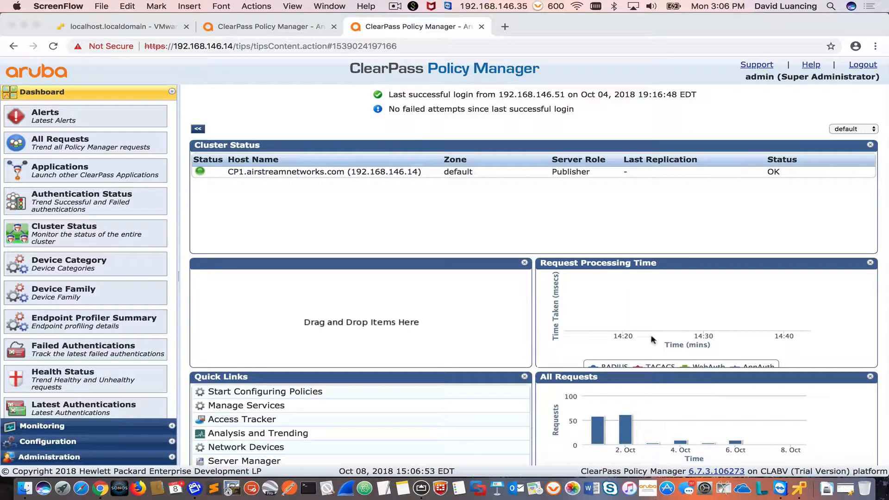
mouse_move(264, 186)
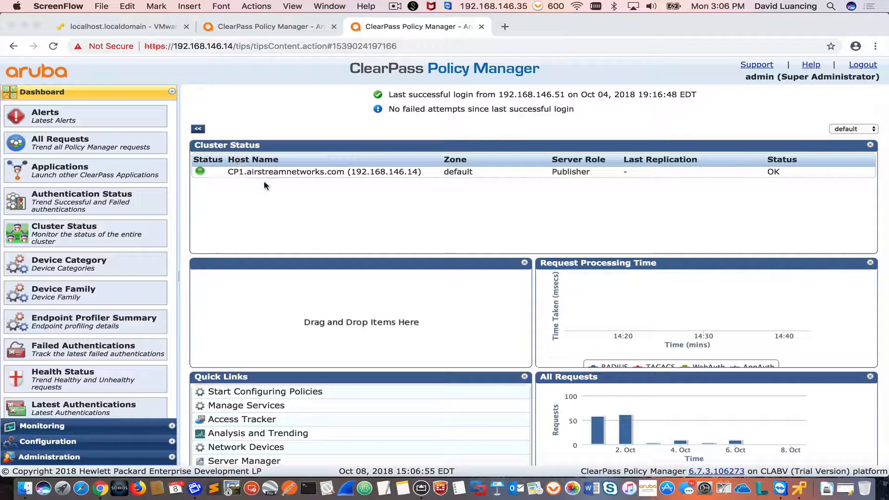
mouse_move(223, 138)
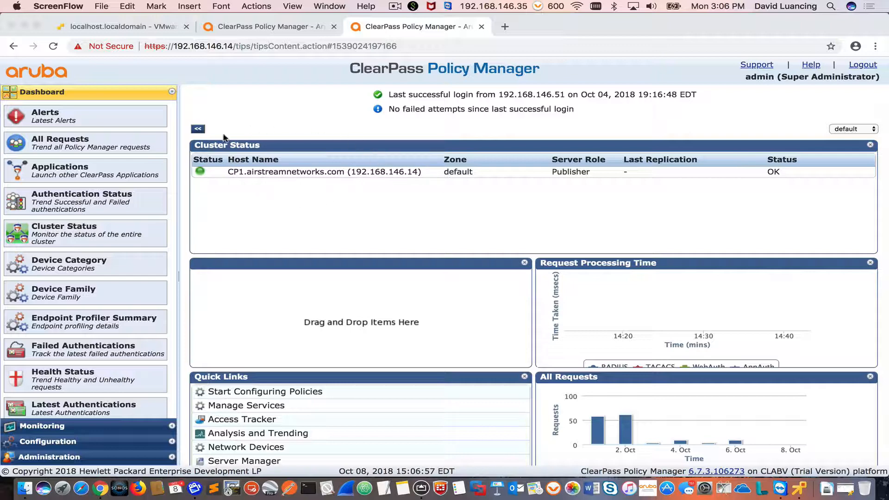
mouse_move(341, 176)
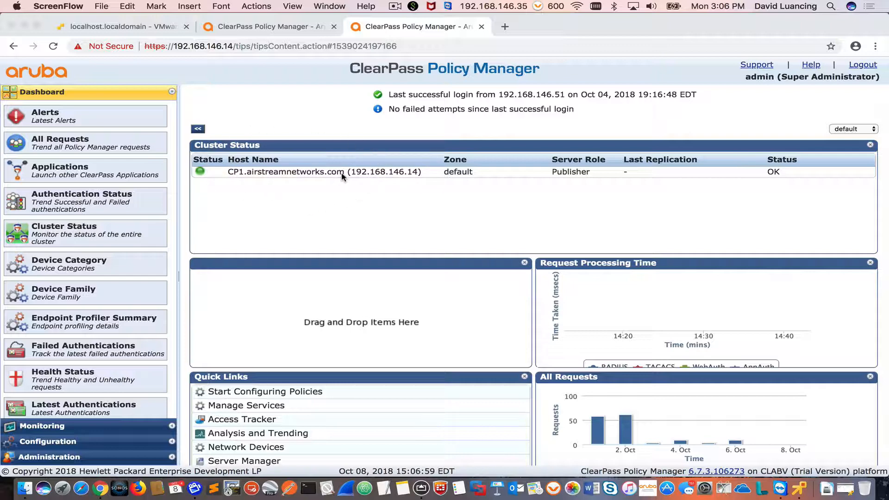
mouse_move(357, 190)
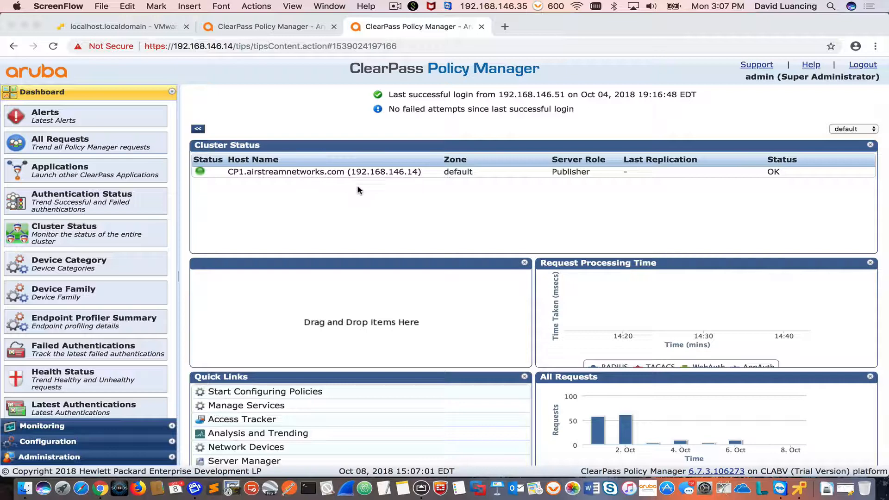
mouse_move(848, 487)
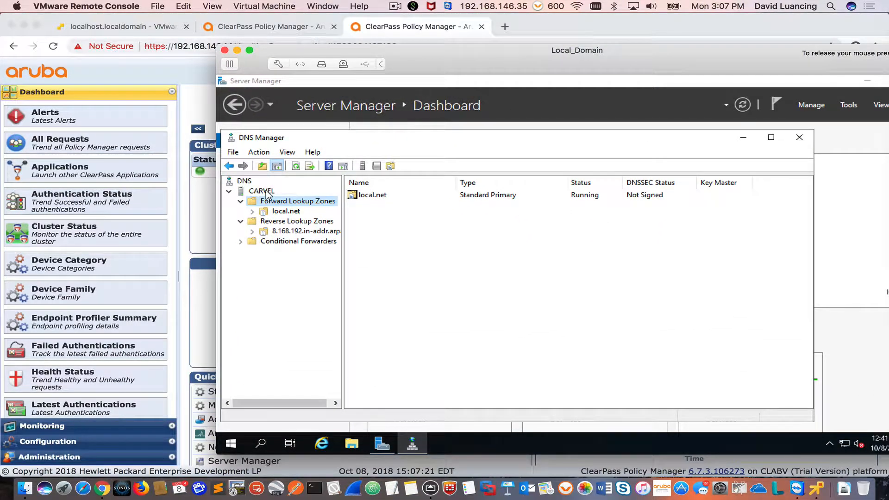
- Select the CARVEL server node to show its lookup zones, forwarders and root hints
left_click(261, 190)
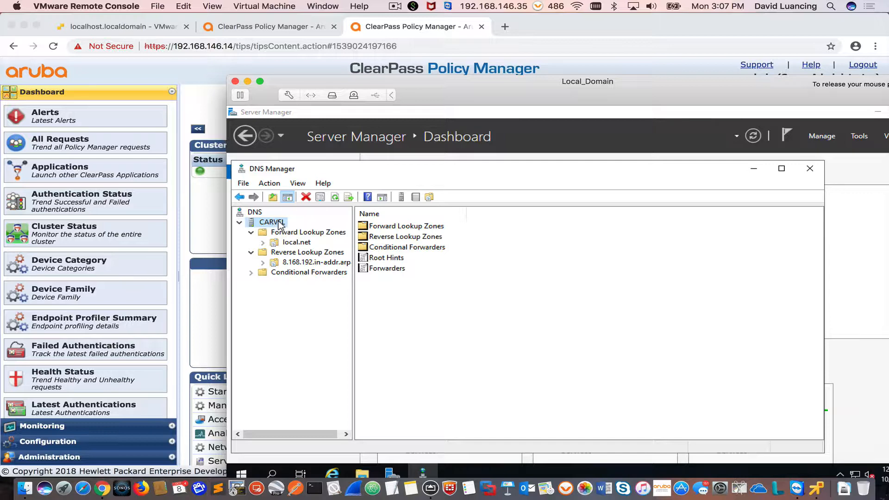
- Create the primary forward lookup zone airstreamnetworks.com on CARVEL with the New Zone Wizard
right_click(272, 221)
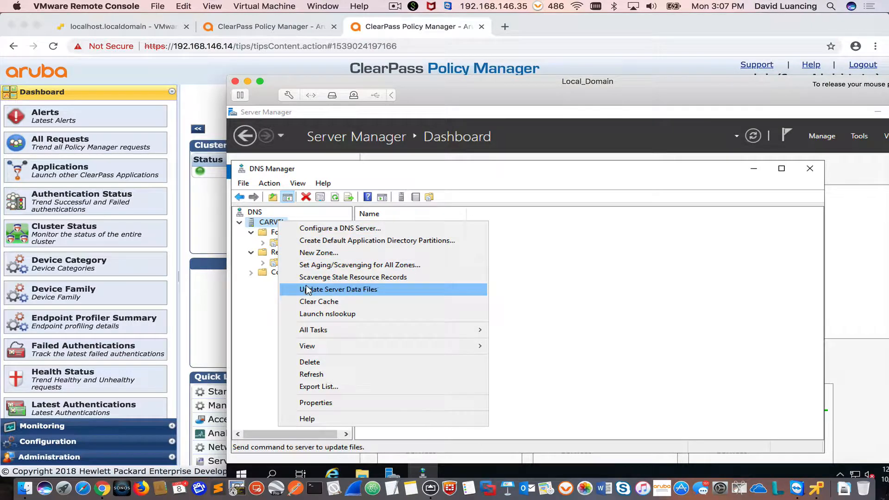
mouse_move(334, 252)
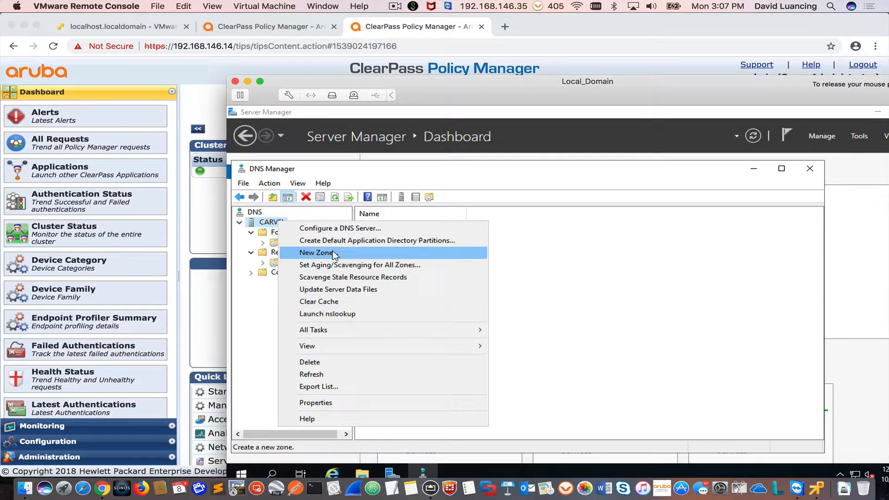
left_click(316, 252)
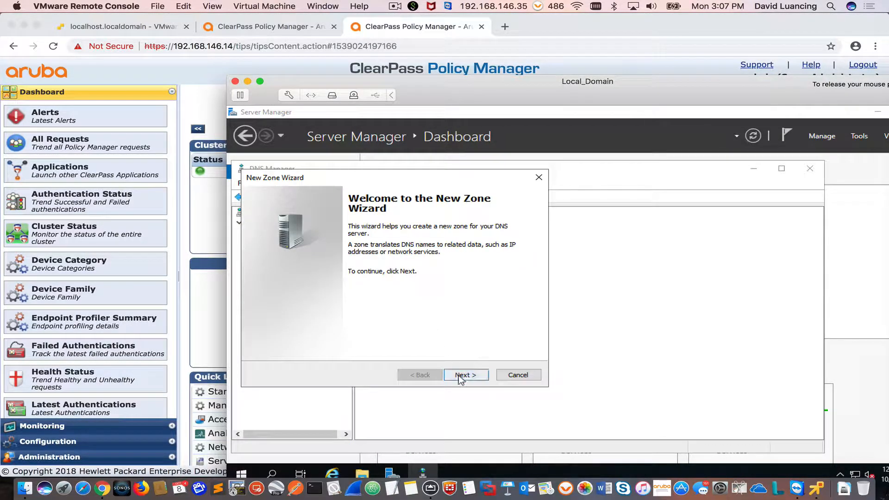
left_click(464, 375)
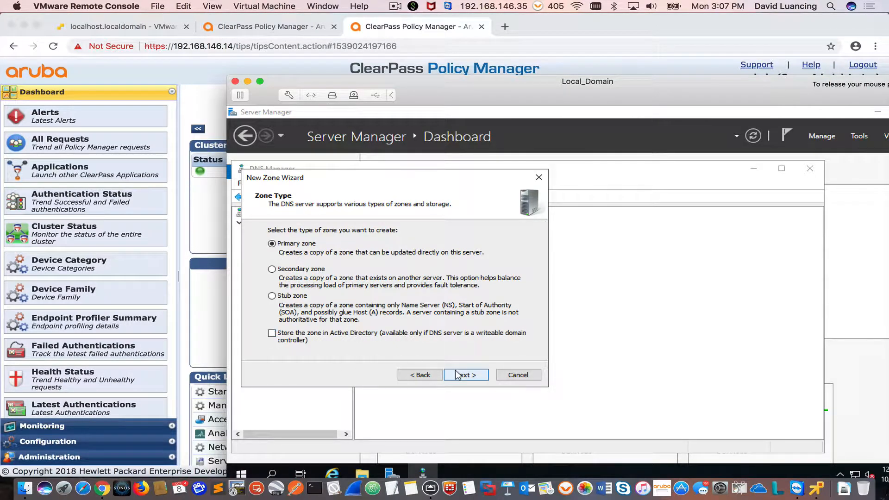
left_click(465, 374)
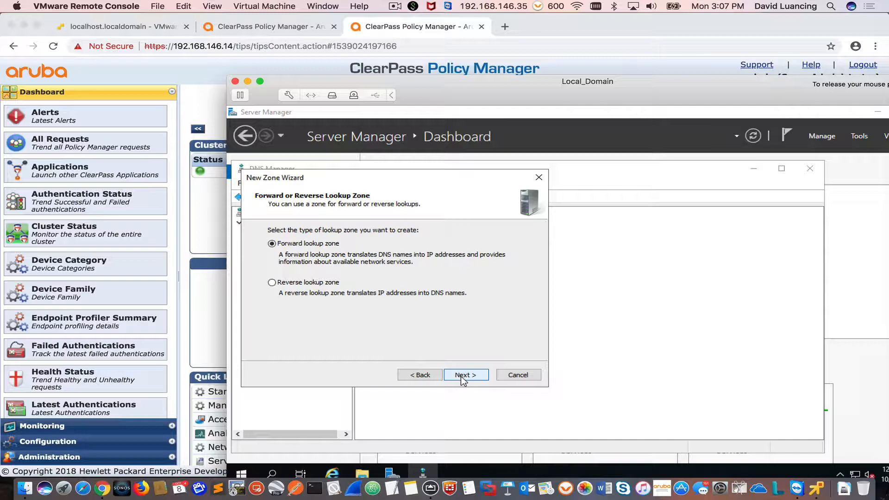
left_click(465, 374)
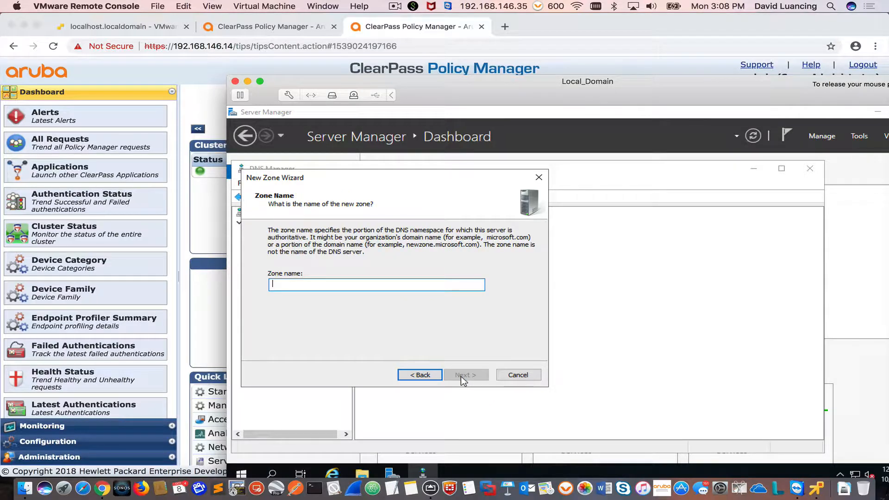
type("airstream")
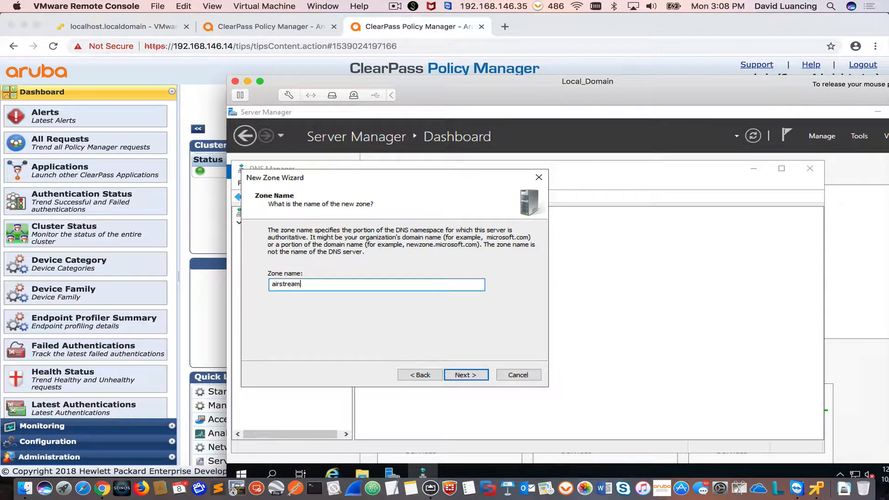
type("networks.com")
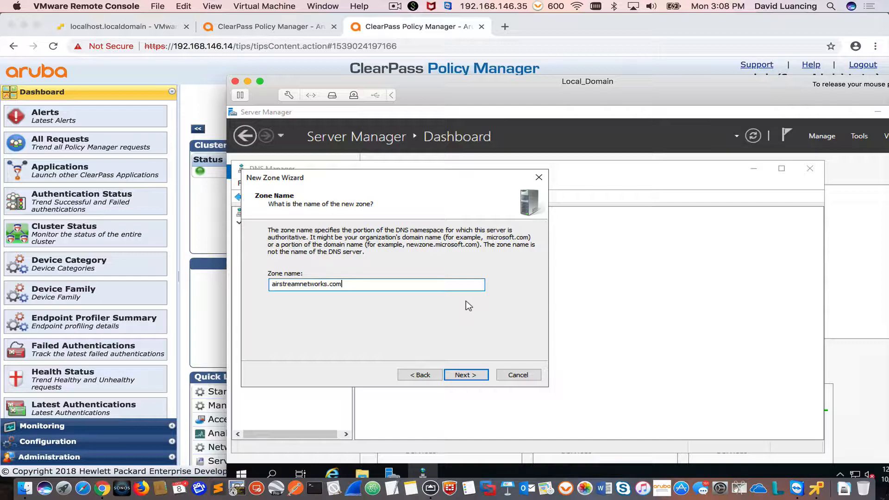
mouse_move(416, 334)
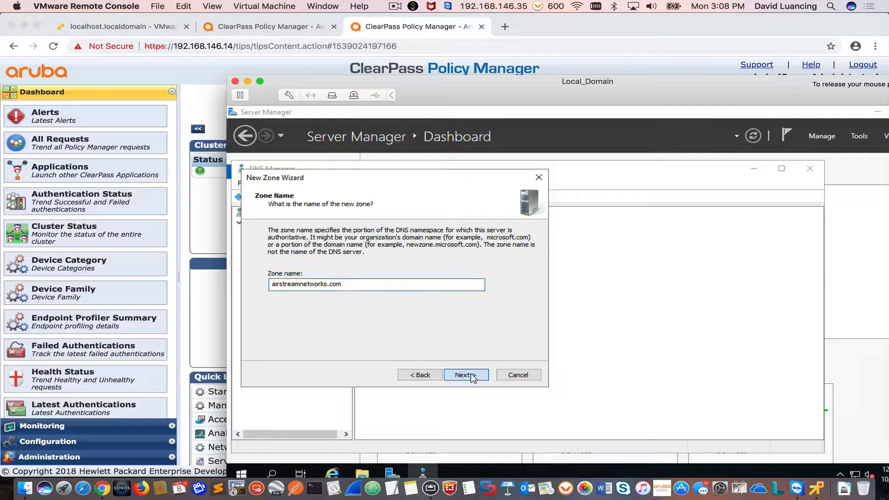
left_click(463, 374)
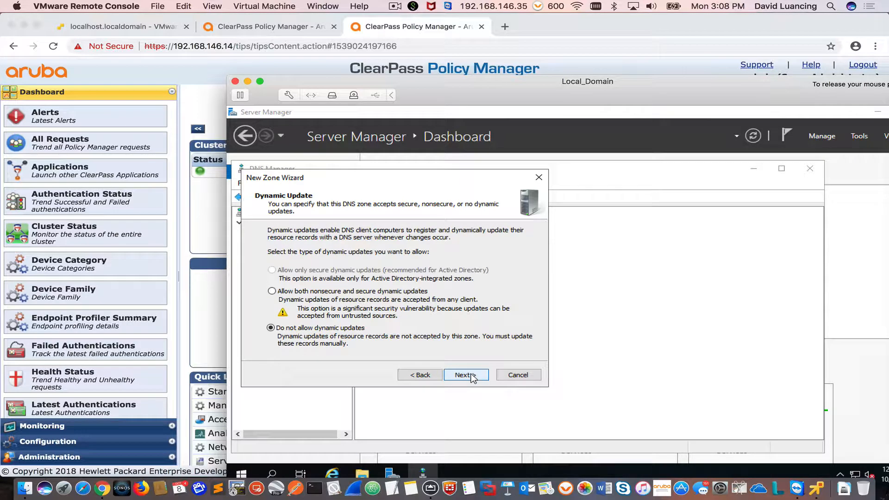
left_click(464, 374)
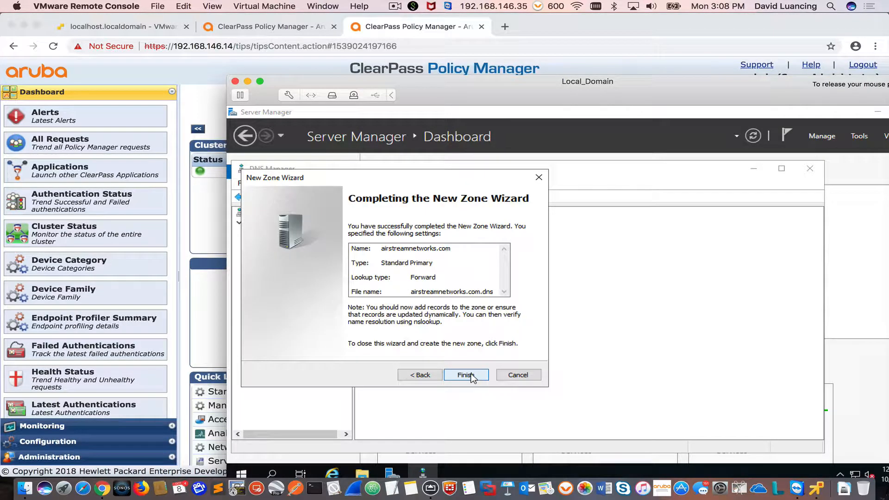
left_click(465, 374)
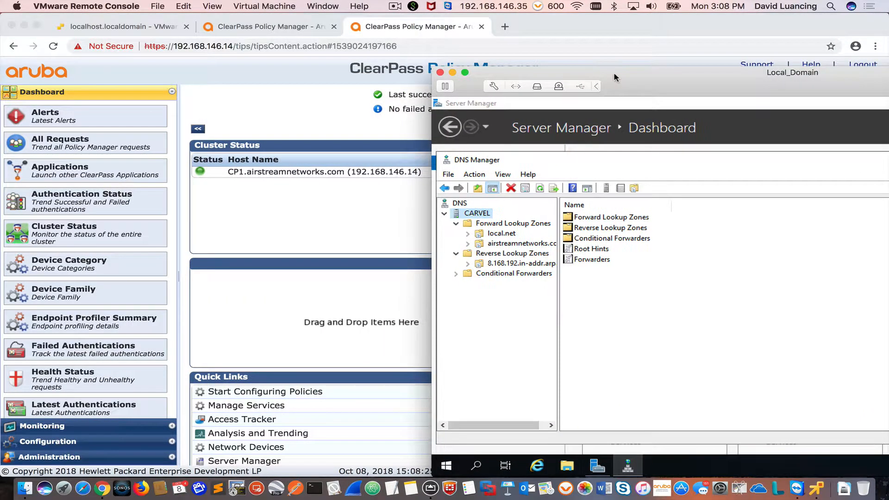
mouse_move(366, 180)
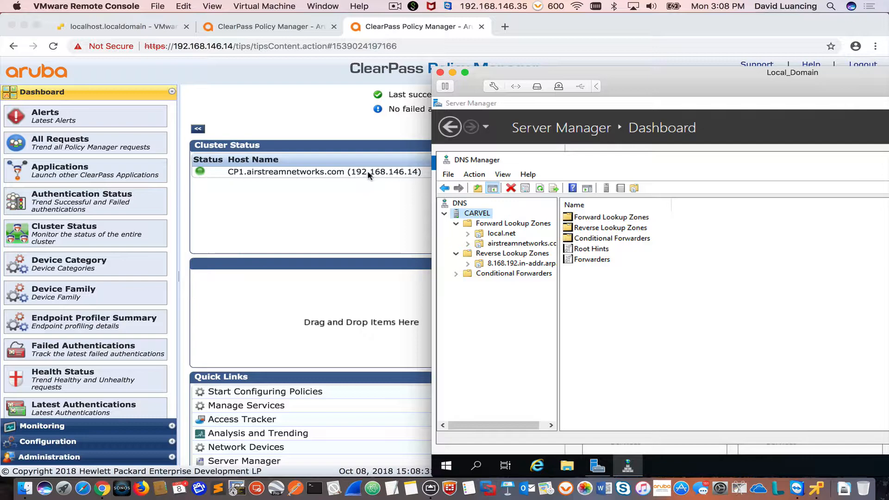
mouse_move(399, 180)
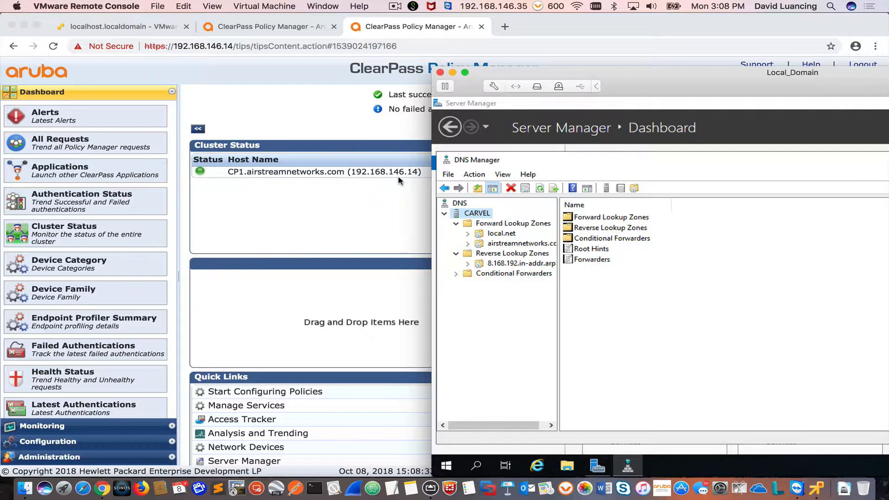
mouse_move(504, 275)
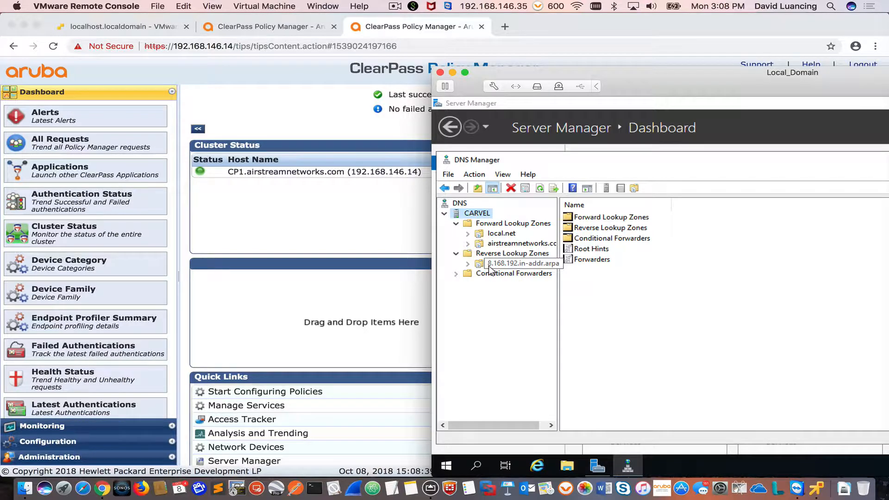
right_click(512, 253)
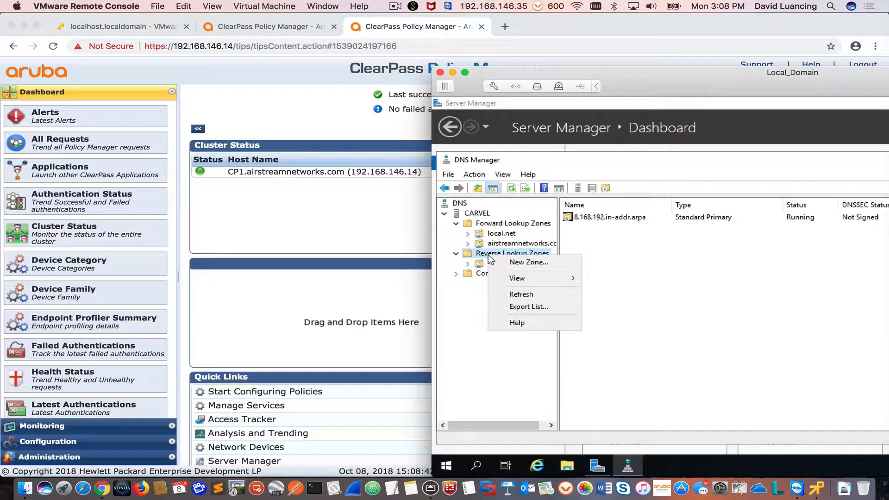
- Create a primary IPv4 reverse zone for network 192.168.146, new zone file, no dynamic updates
left_click(528, 262)
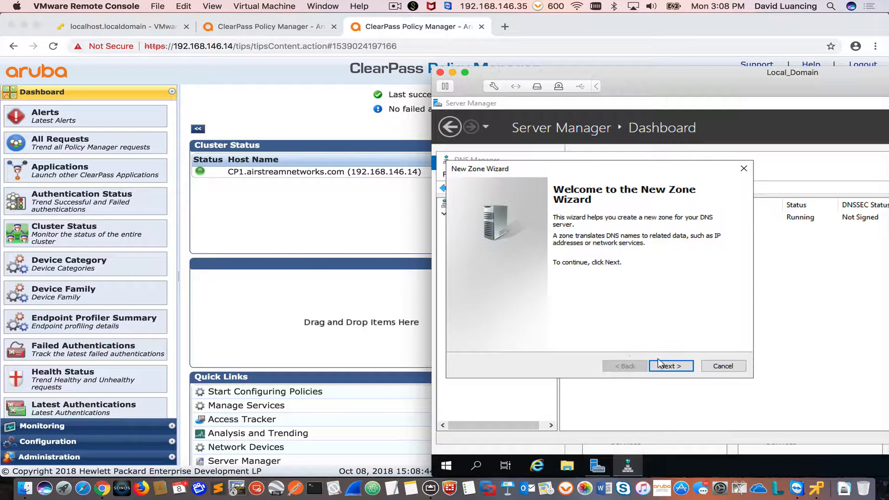
left_click(670, 365)
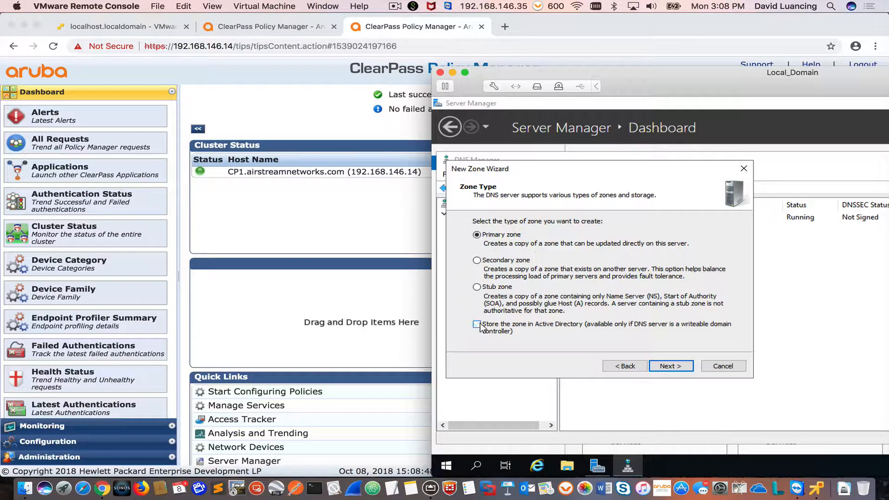
left_click(670, 366)
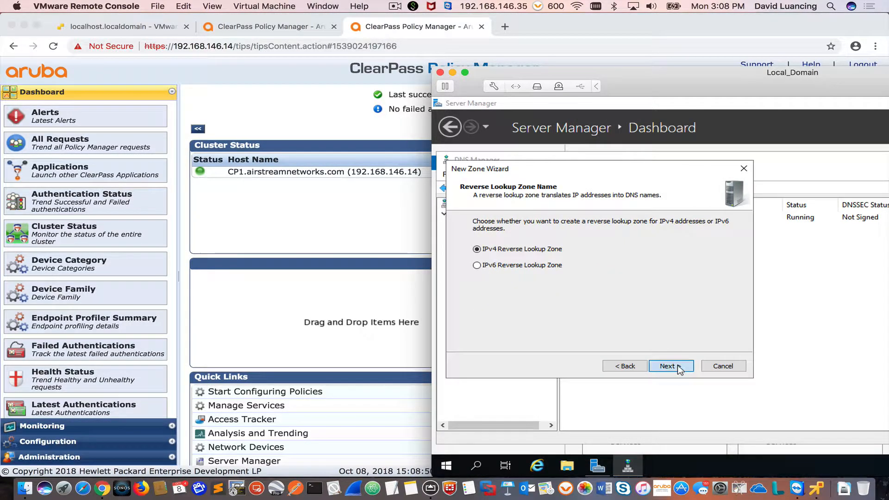
left_click(670, 365)
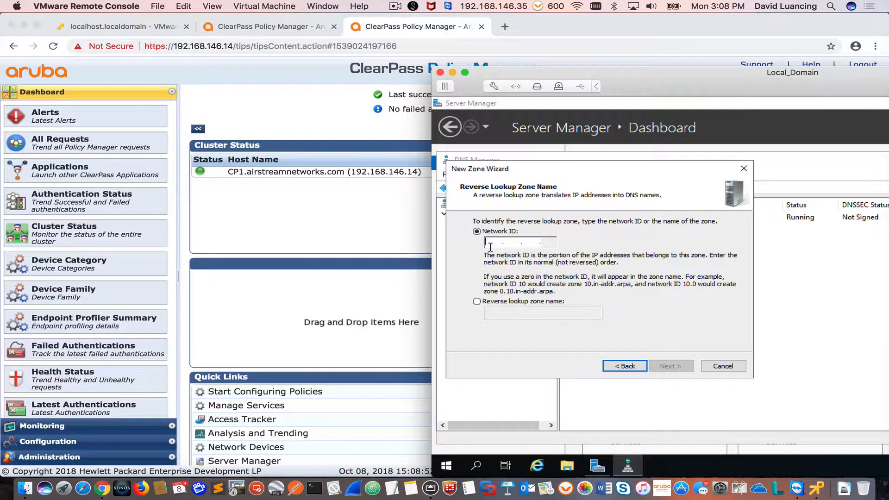
type("192.168")
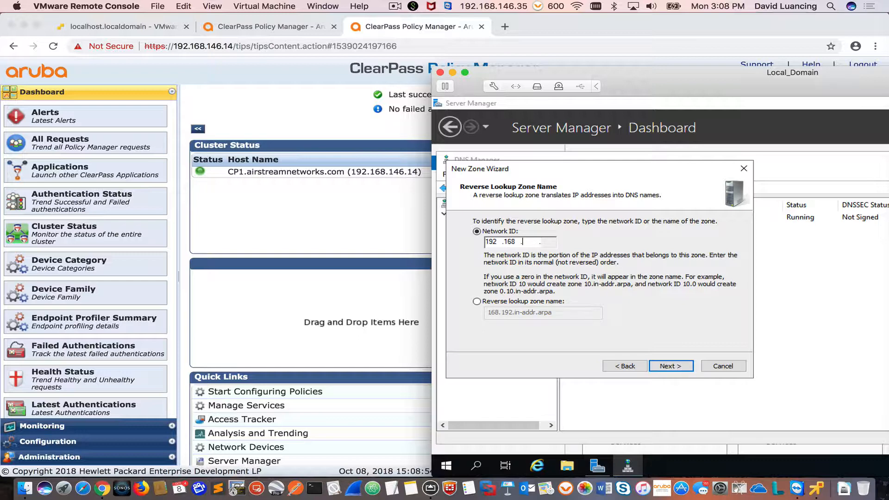
type("146")
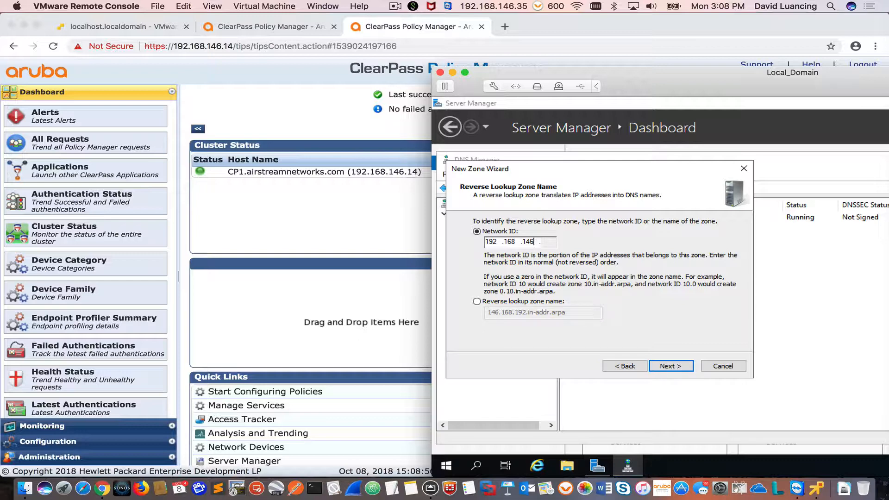
left_click(670, 366)
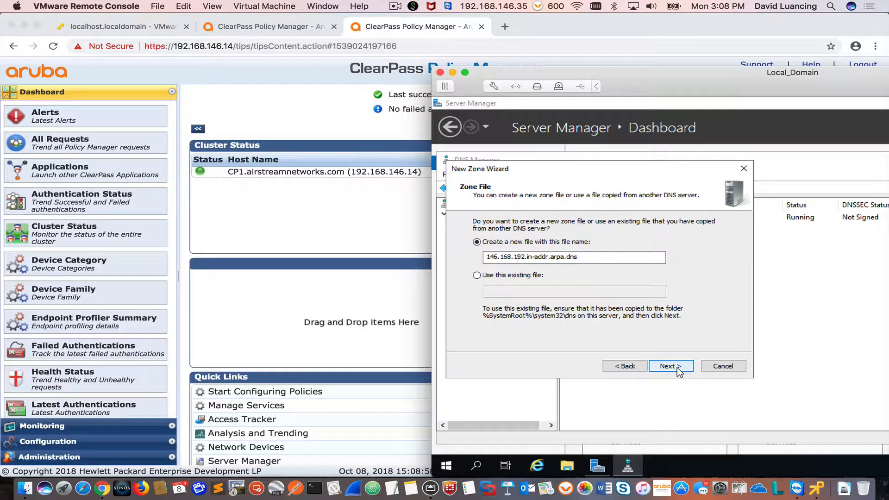
left_click(671, 366)
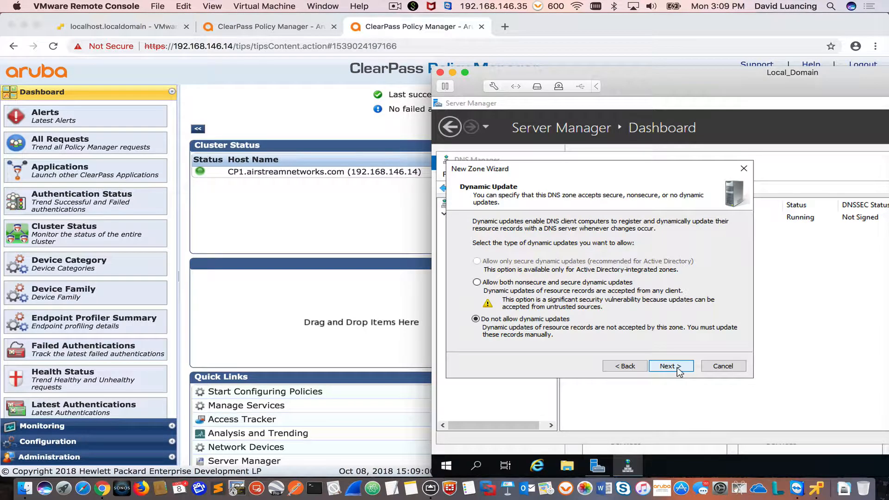
left_click(670, 366)
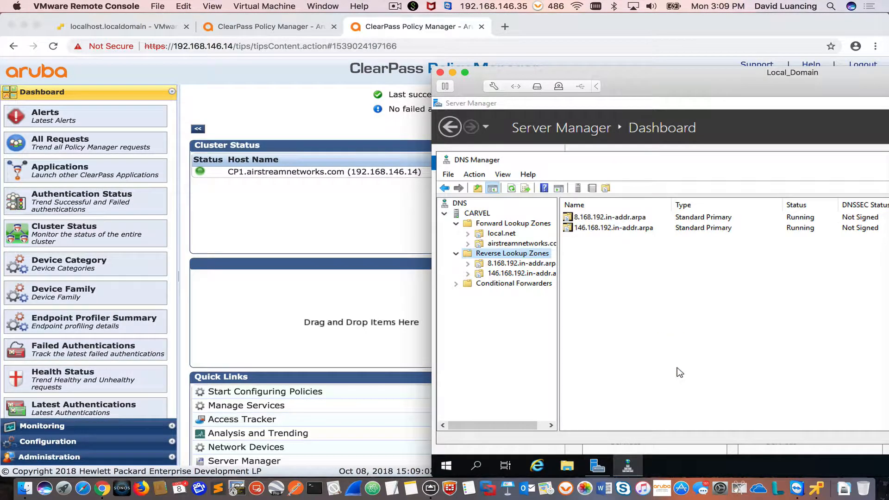
- Finish the reverse zone wizard, then add host CP1 at 192.168.146.14 to airstreamnetworks.com
left_click(519, 242)
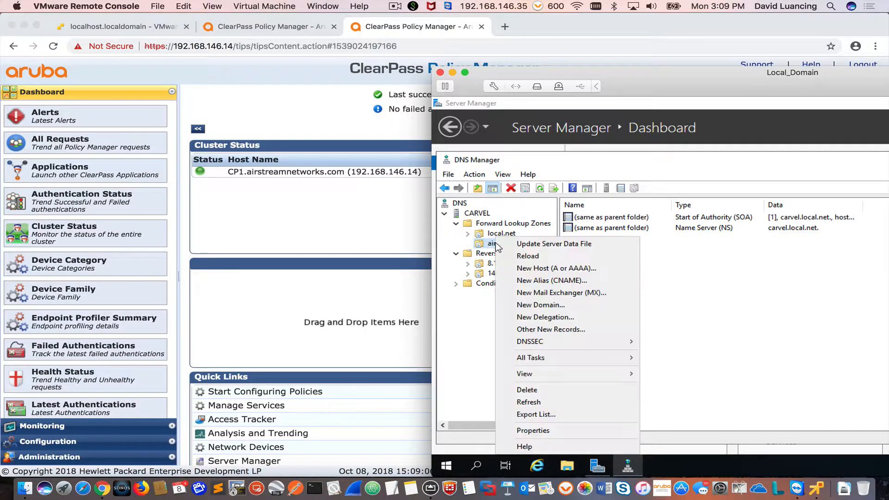
mouse_move(554, 268)
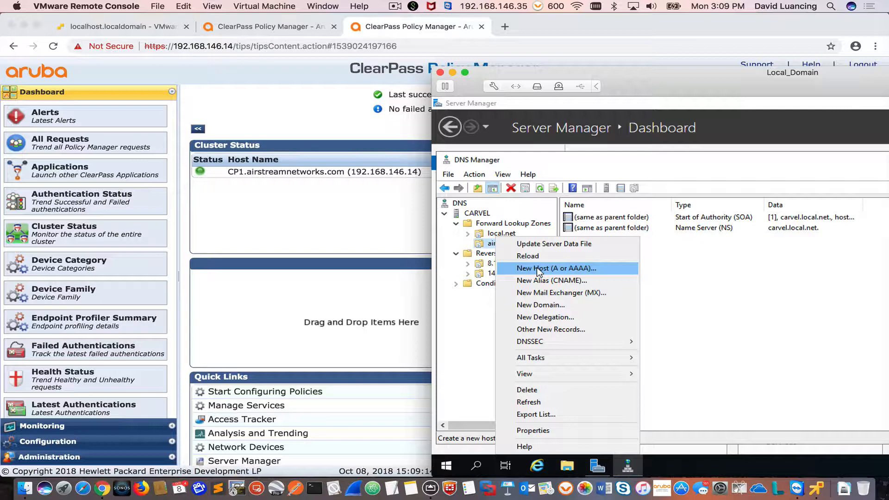
left_click(555, 268)
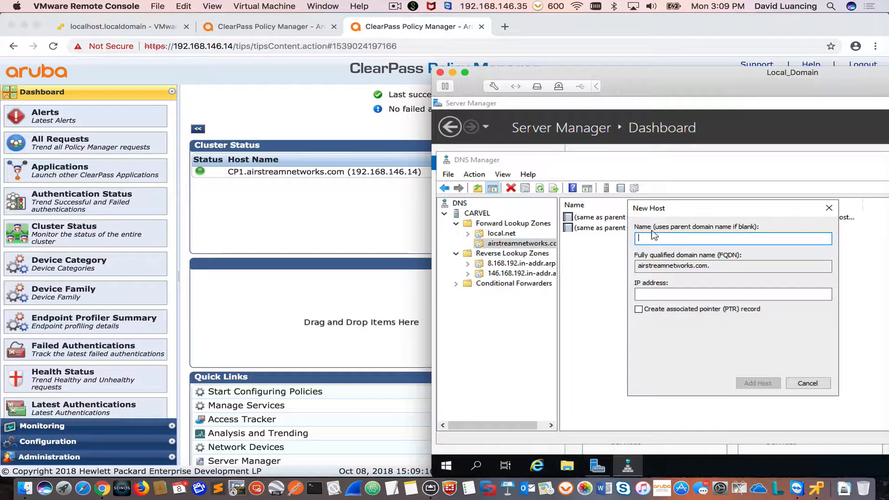
type("CP")
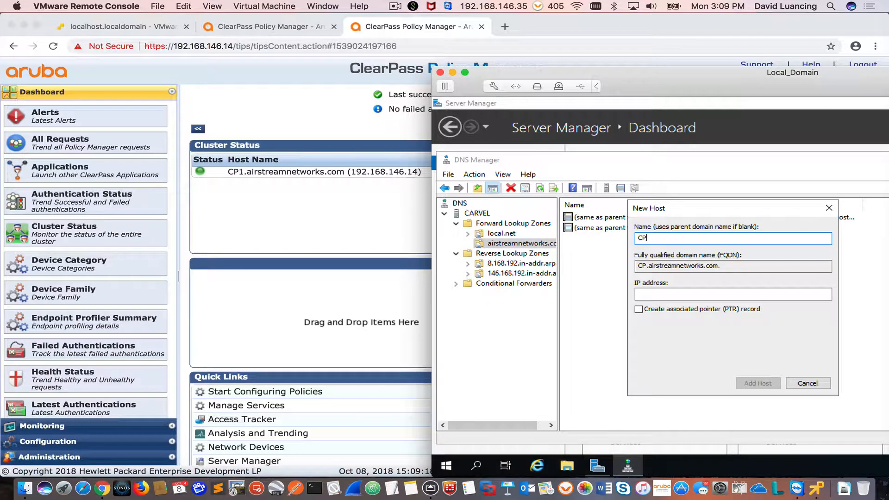
type("1")
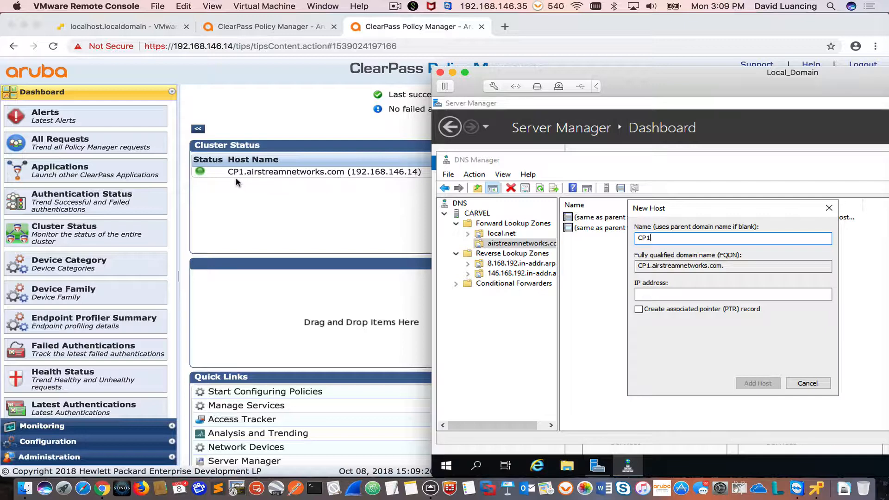
mouse_move(376, 204)
type("192.168.14")
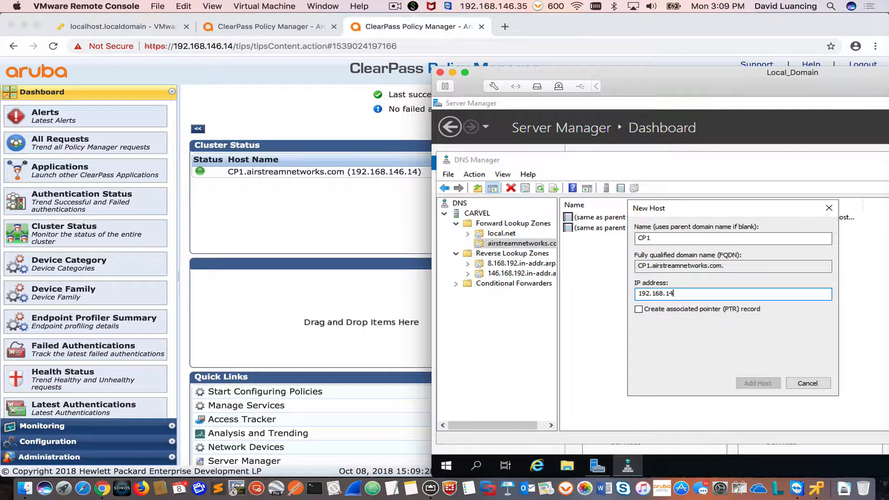
type("6.14")
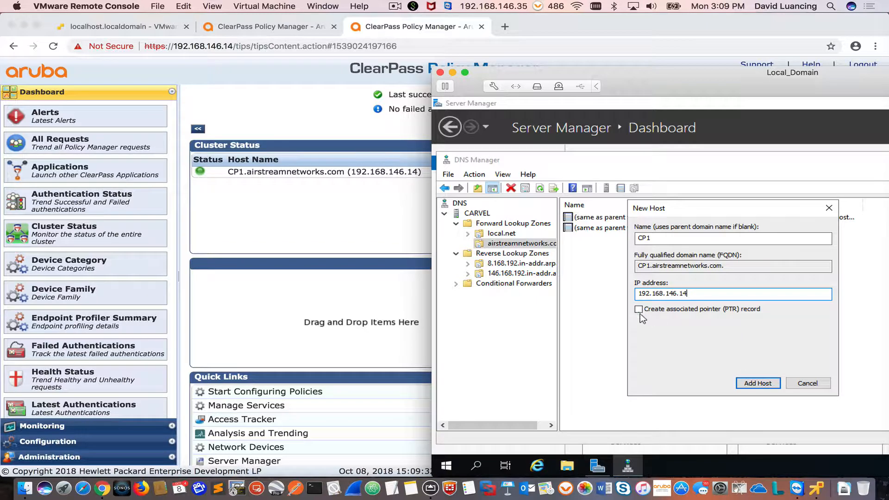
mouse_move(695, 381)
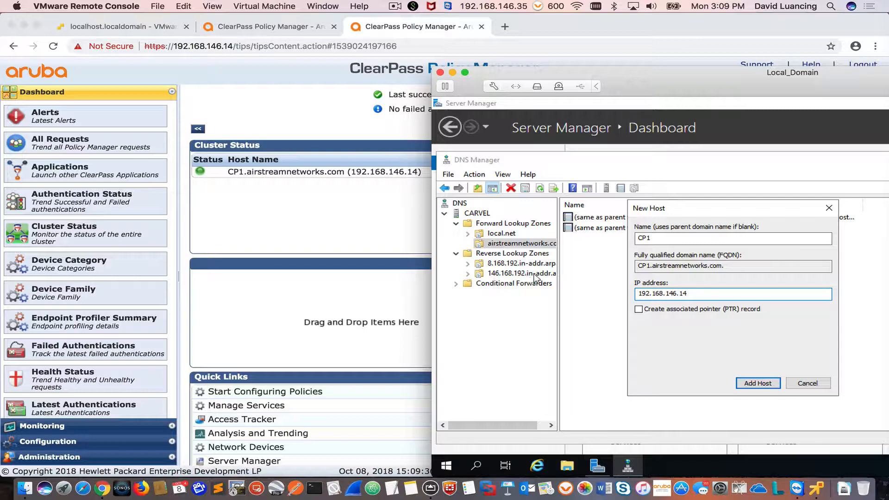
mouse_move(769, 399)
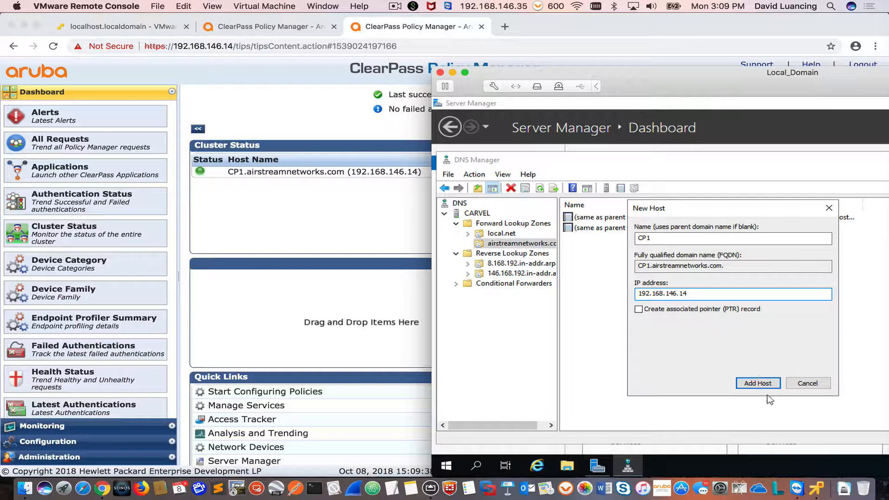
left_click(757, 382)
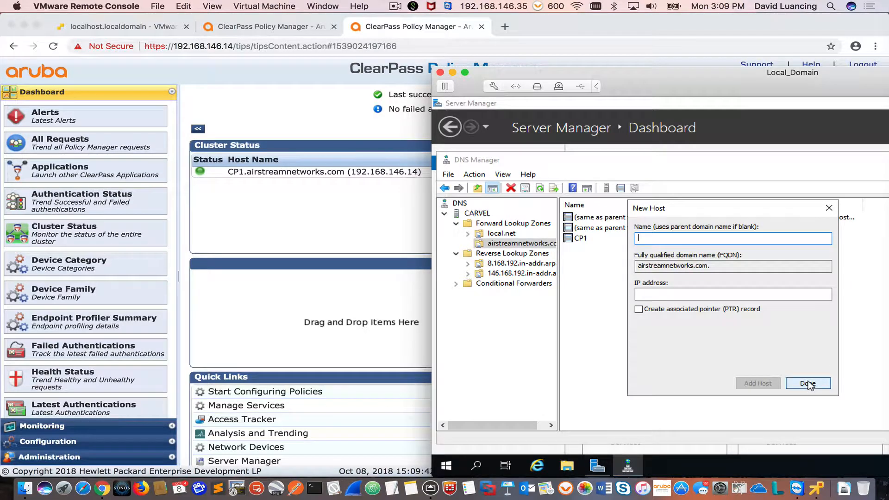
left_click(807, 384)
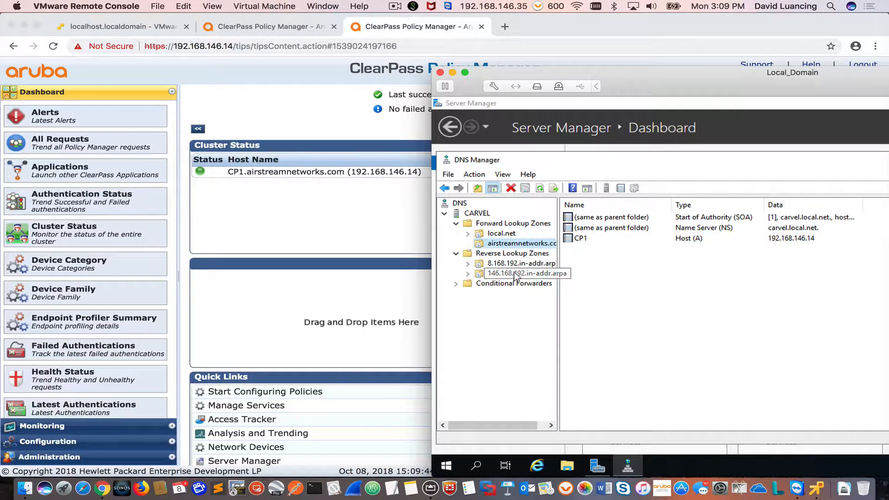
- Create a PTR record for 192.168.146.14 targeting CP1, browsed from CARVEL's airstreamnetworks.com zone
right_click(510, 273)
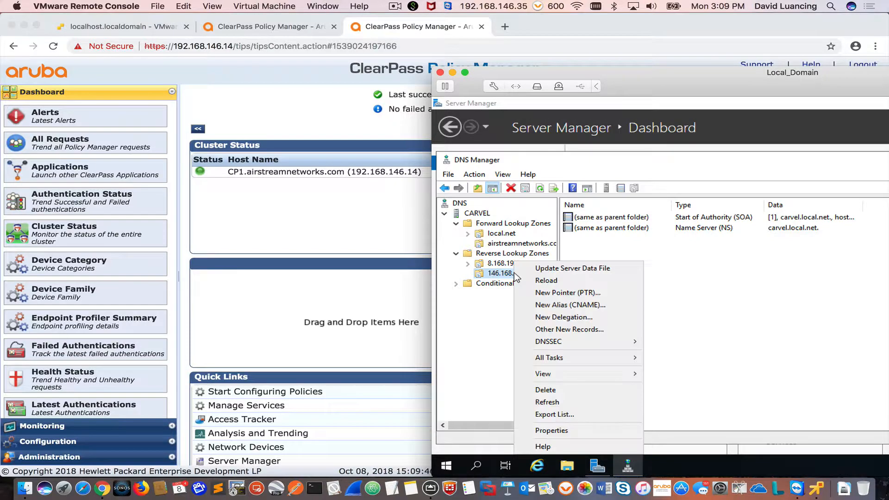
left_click(567, 292)
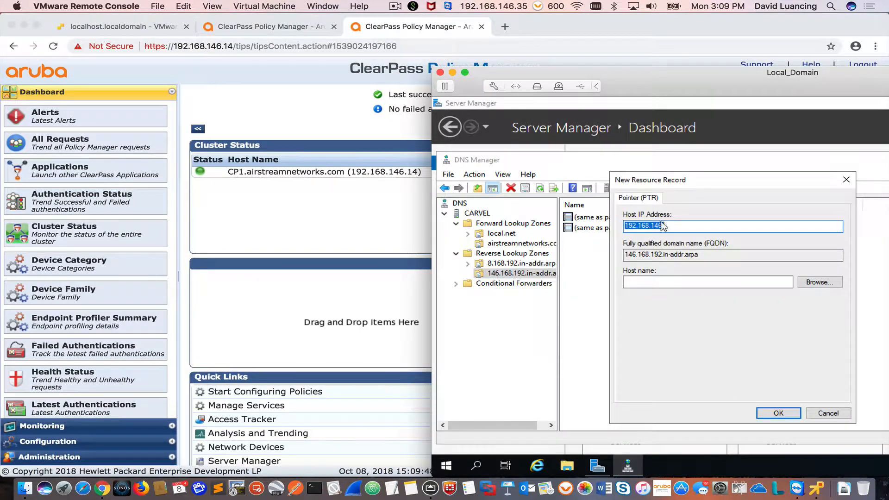
type(".14")
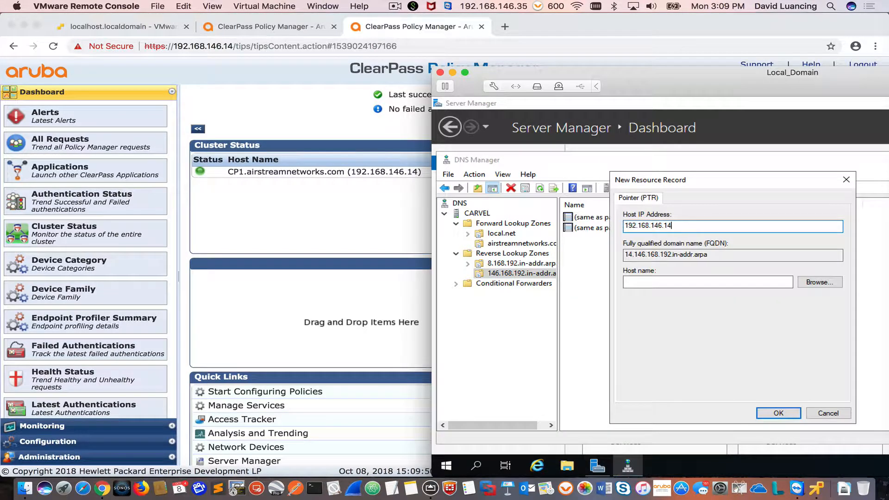
mouse_move(392, 182)
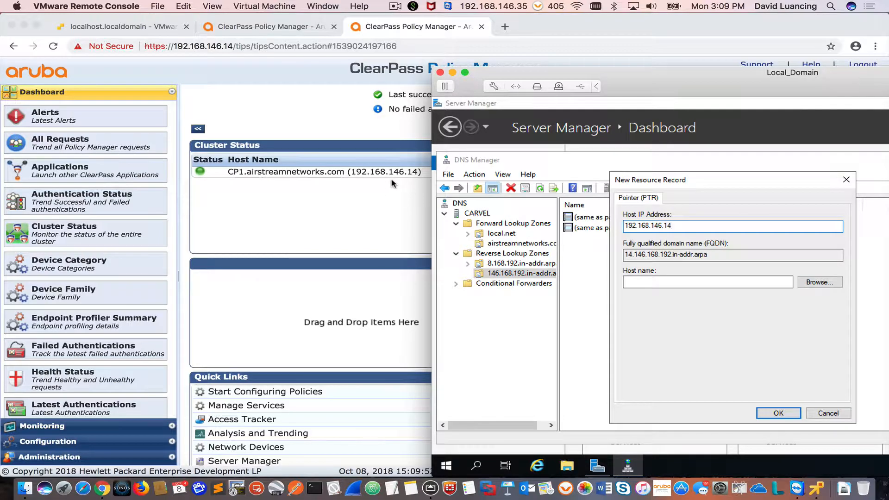
left_click(818, 282)
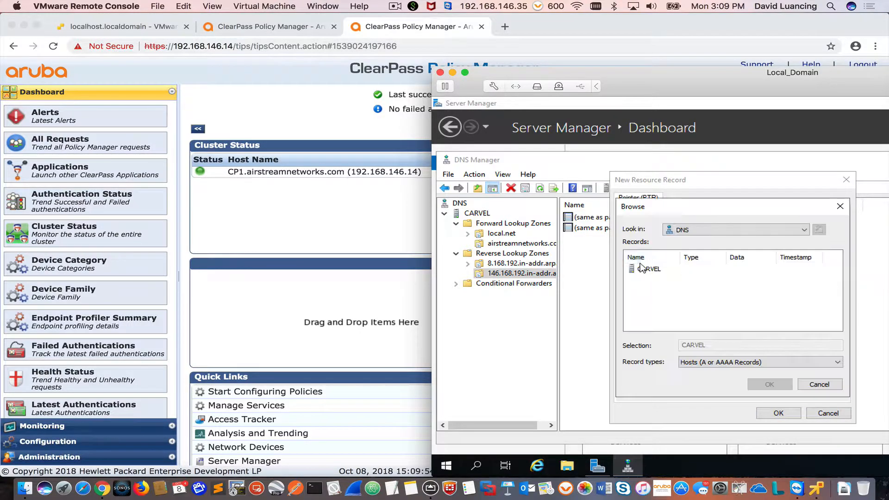
double_click(649, 267)
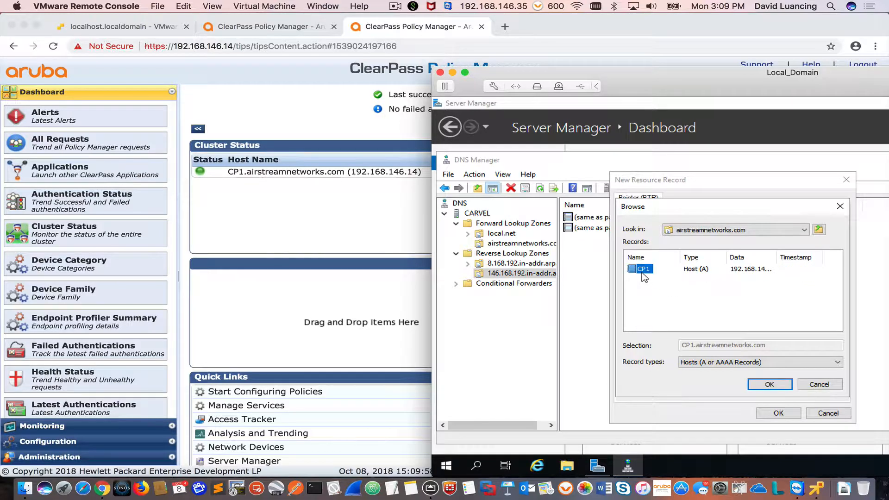
left_click(768, 383)
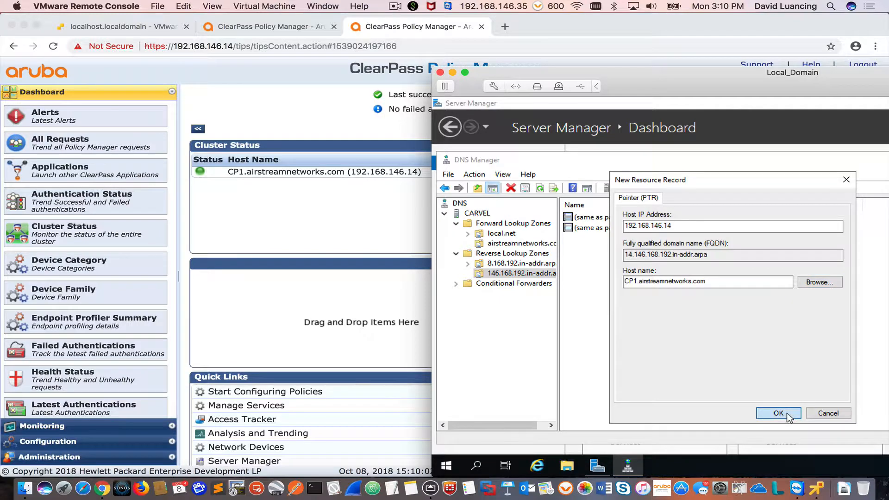
left_click(777, 412)
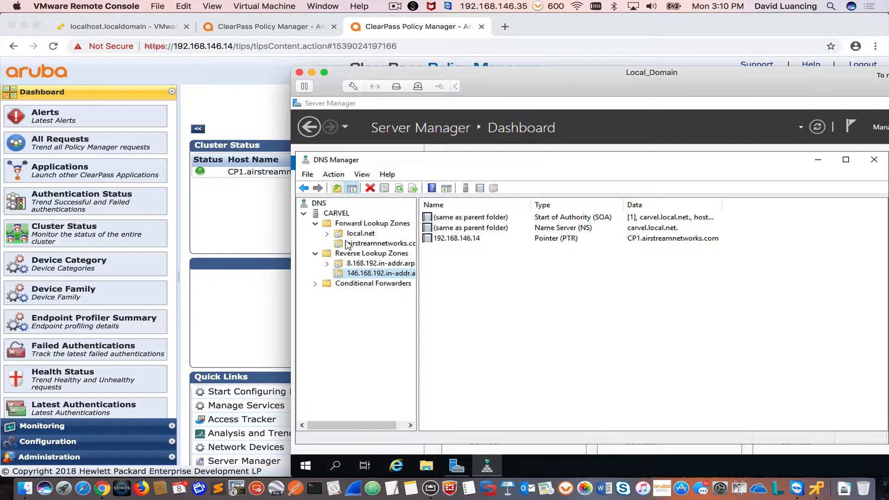
mouse_move(519, 79)
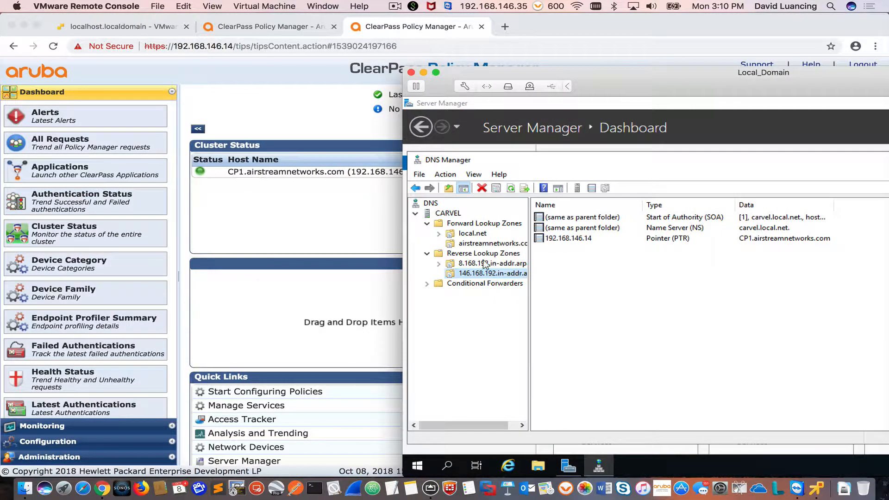
mouse_move(521, 318)
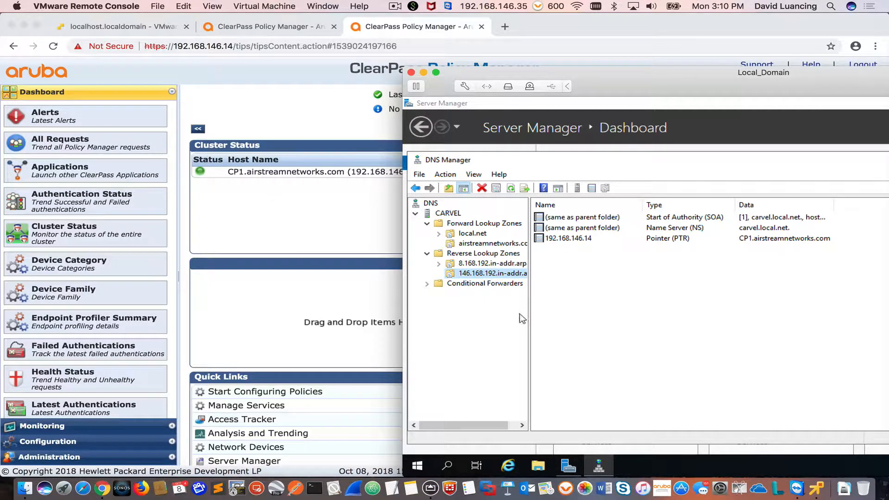
mouse_move(555, 333)
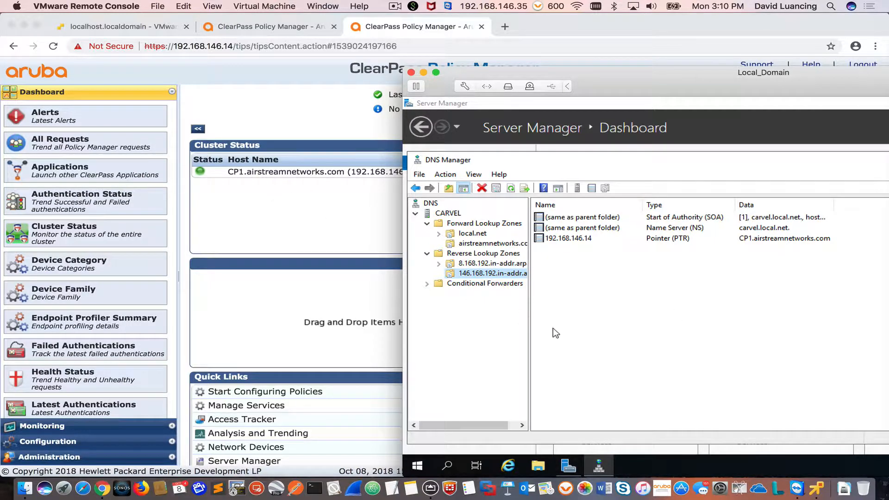
mouse_move(306, 180)
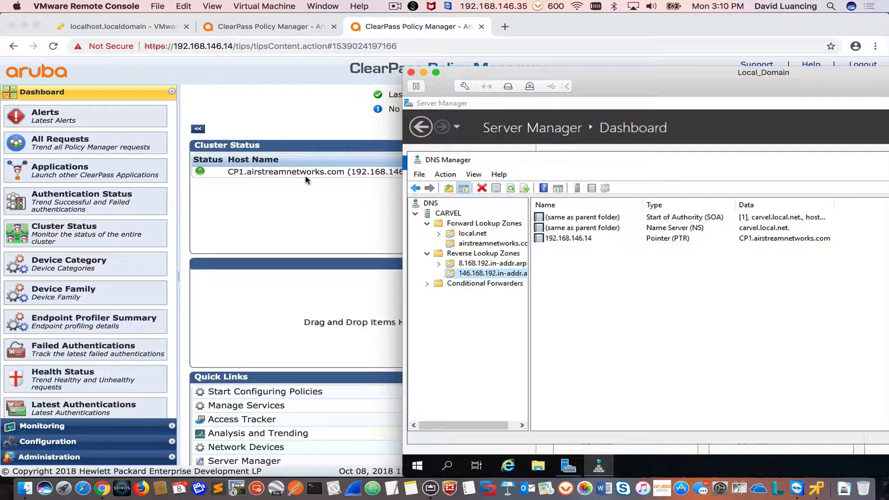
mouse_move(374, 170)
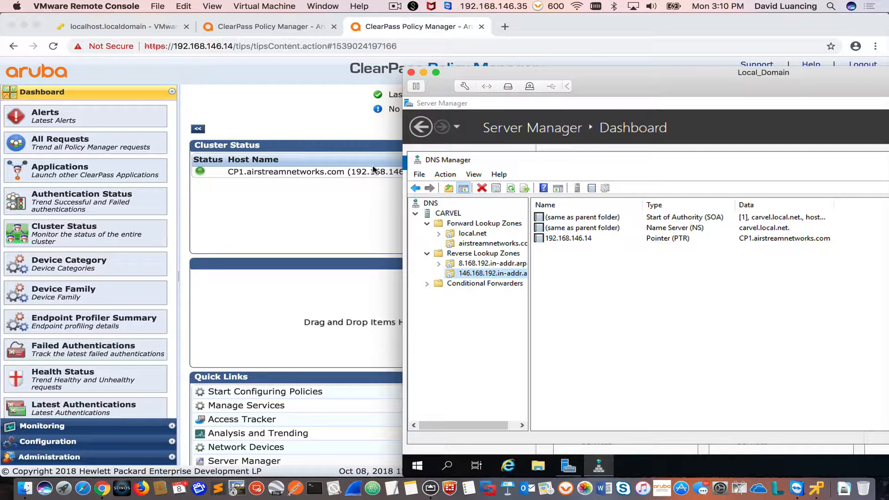
mouse_move(341, 176)
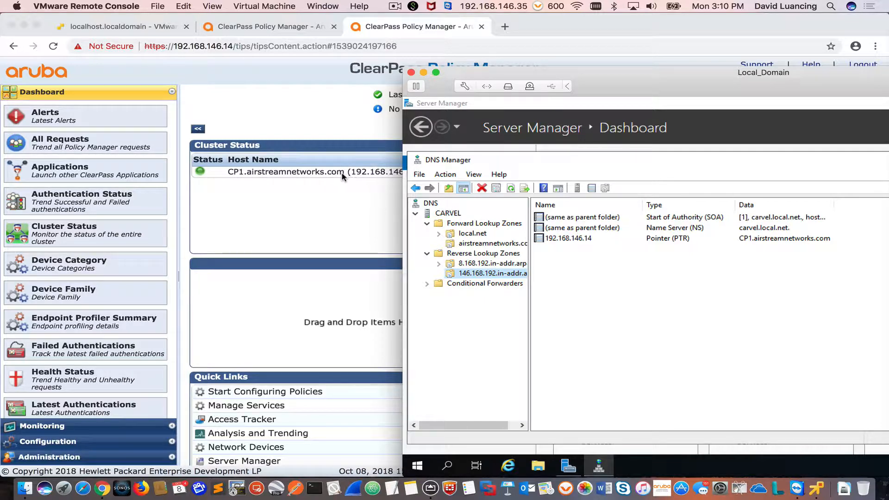
mouse_move(315, 134)
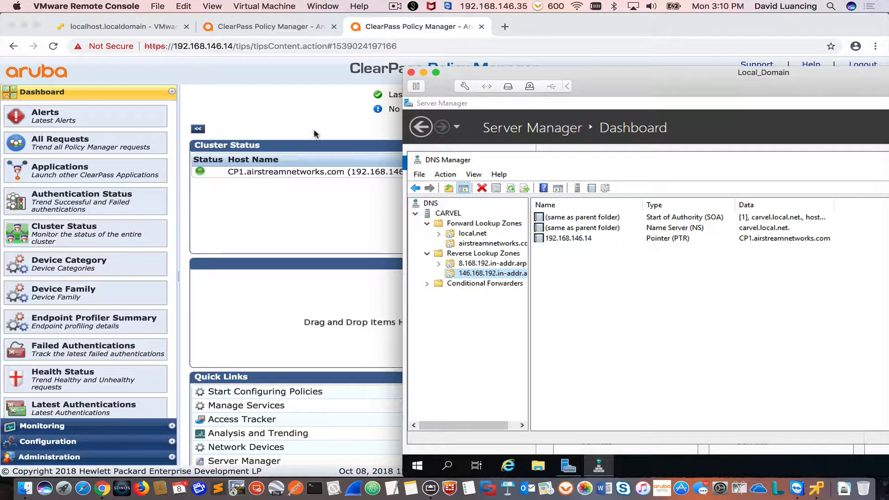
mouse_move(303, 180)
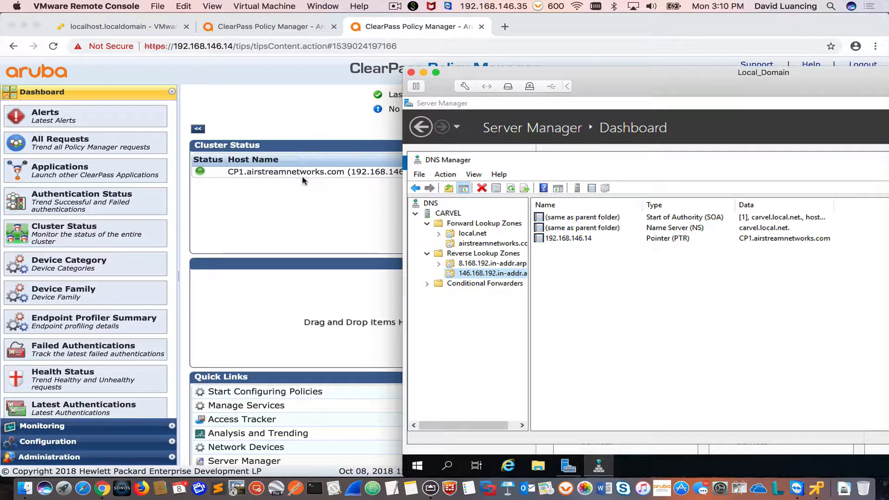
mouse_move(261, 154)
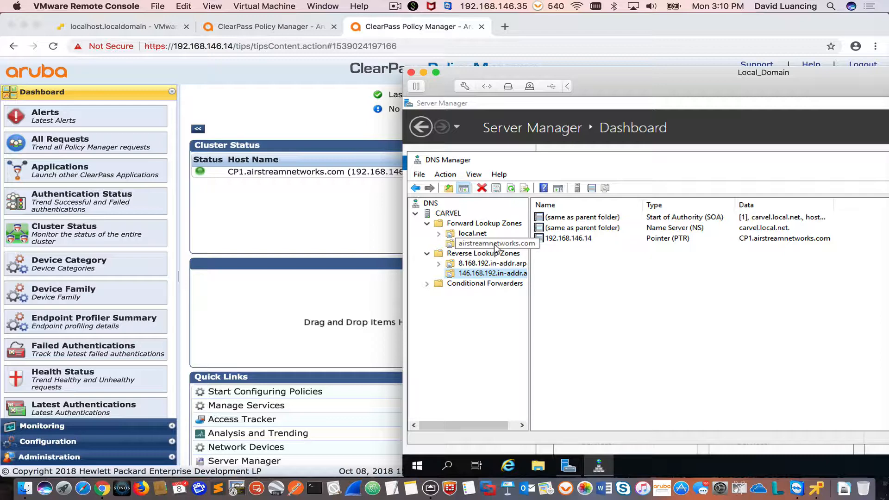
mouse_move(522, 253)
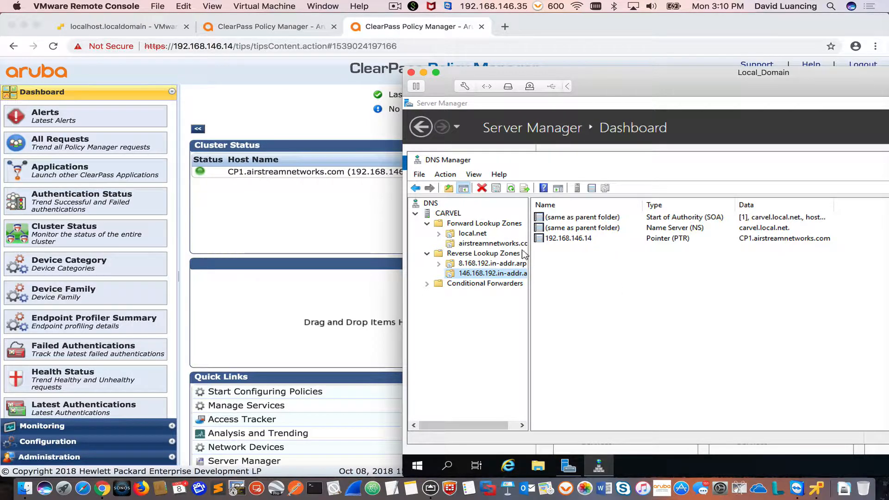
- Select the airstreamnetworks.com zone and bring up its record-creation context menu
left_click(493, 243)
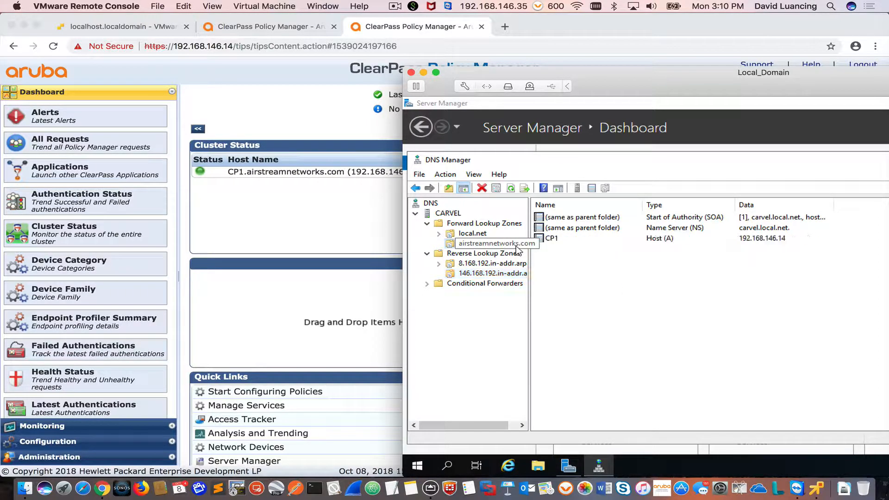
right_click(496, 242)
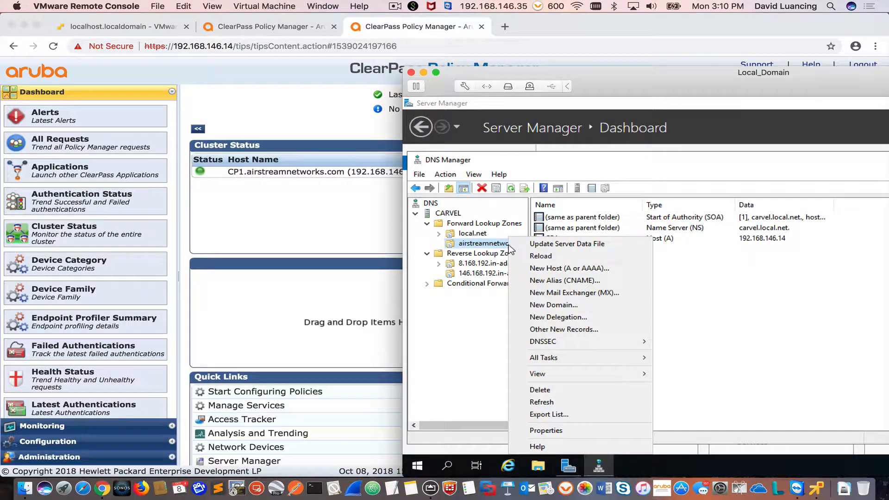
mouse_move(569, 268)
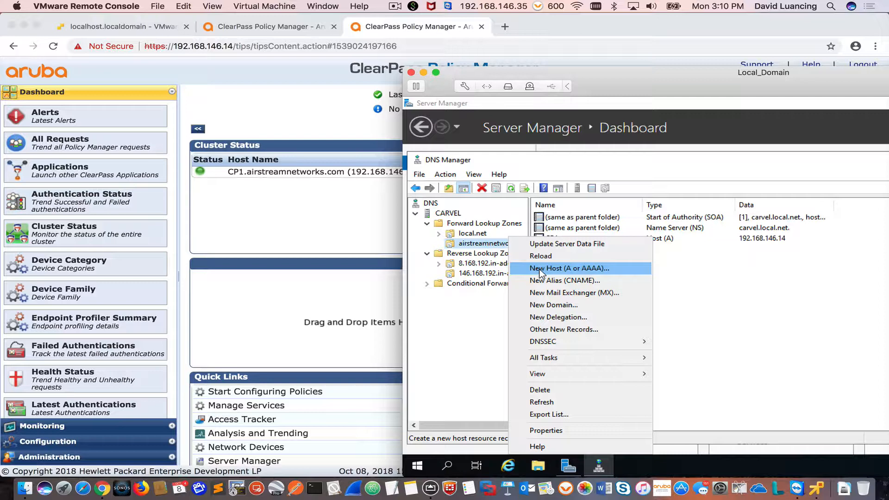
mouse_move(573, 292)
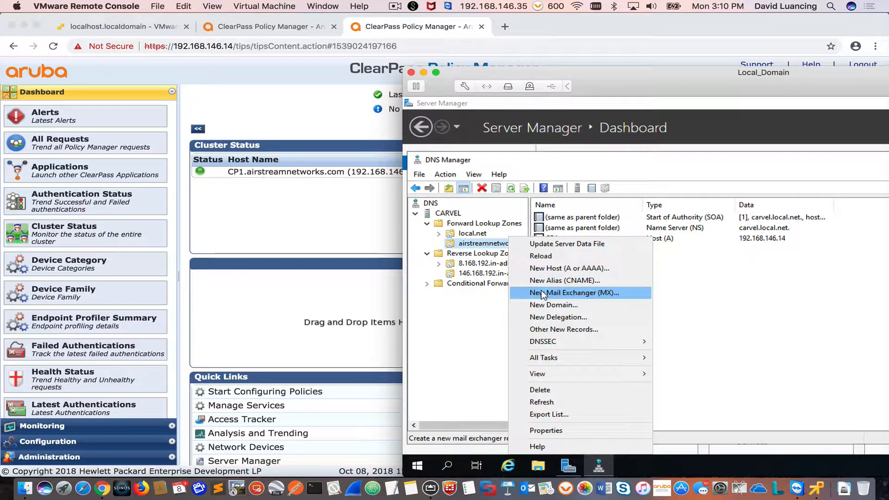